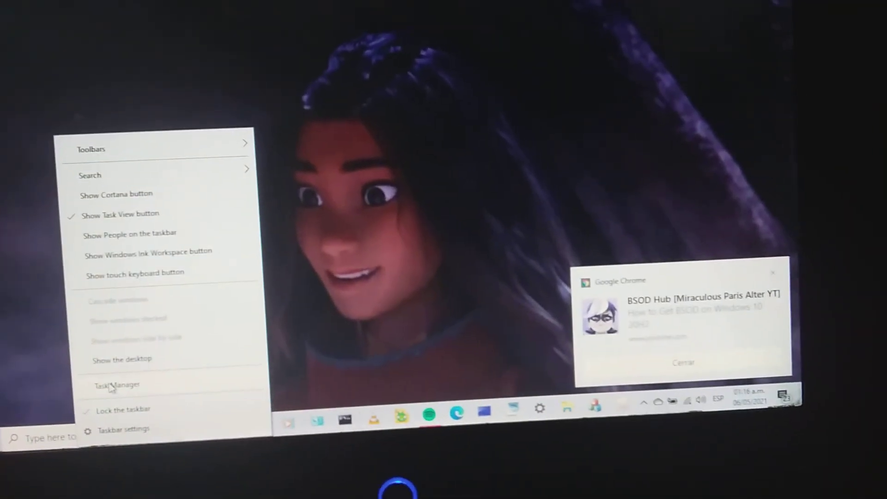
# - Bring up Task Manager showing the running processes and their resource usage
pyautogui.click(117, 384)
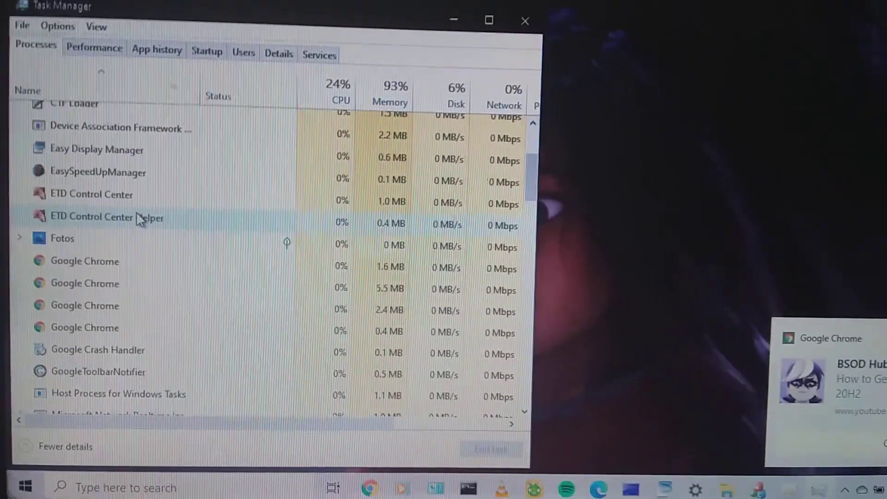
# - Select Service Host: DCOM Server Process Launcher under Windows processes
pyautogui.scroll(-3)
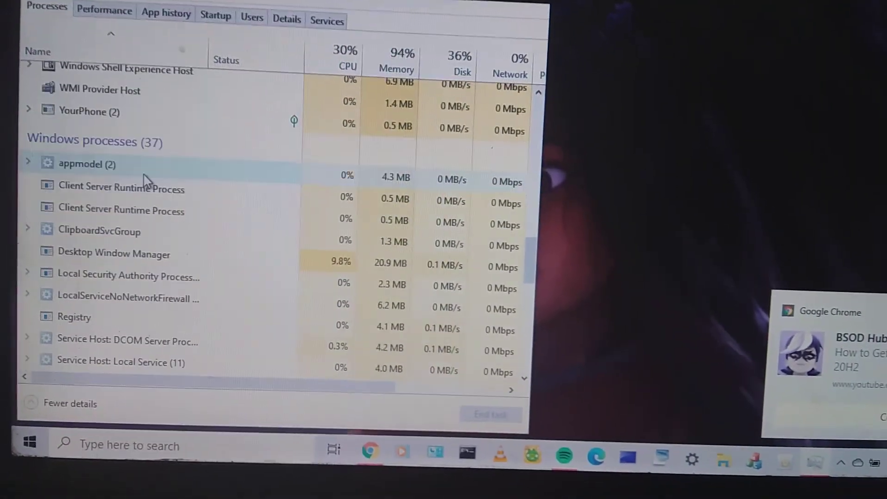
pyautogui.scroll(-3)
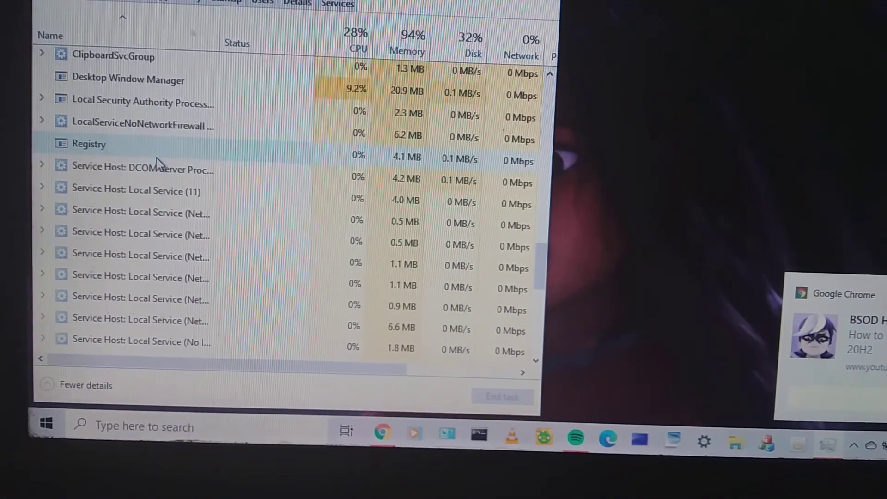
pyautogui.click(142, 170)
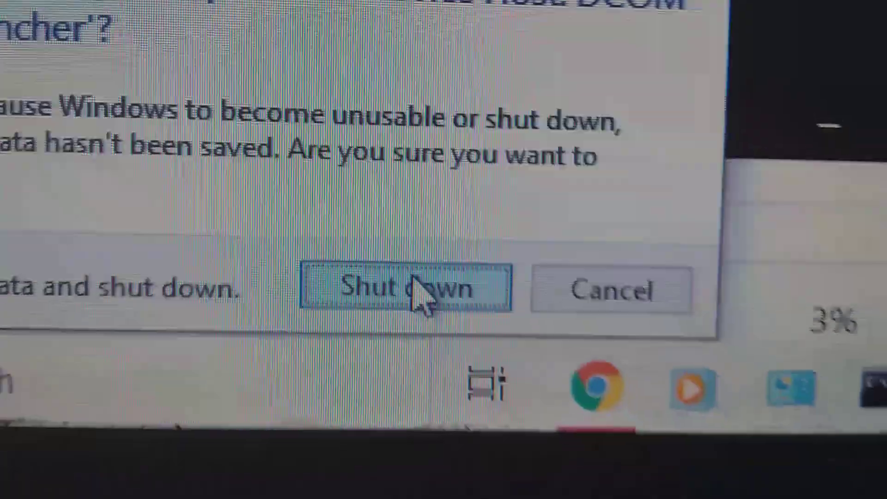
# - Confirm Shut down in the warning dialog, crashing Windows to a blue error screen
pyautogui.click(404, 288)
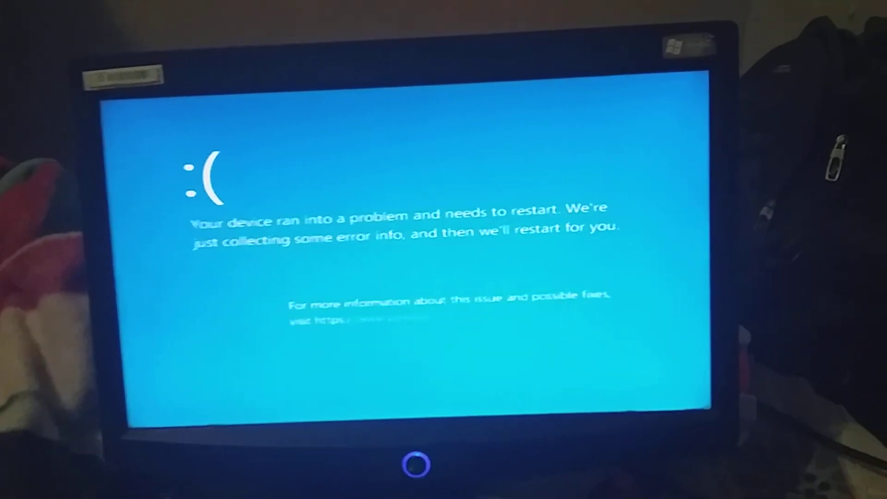